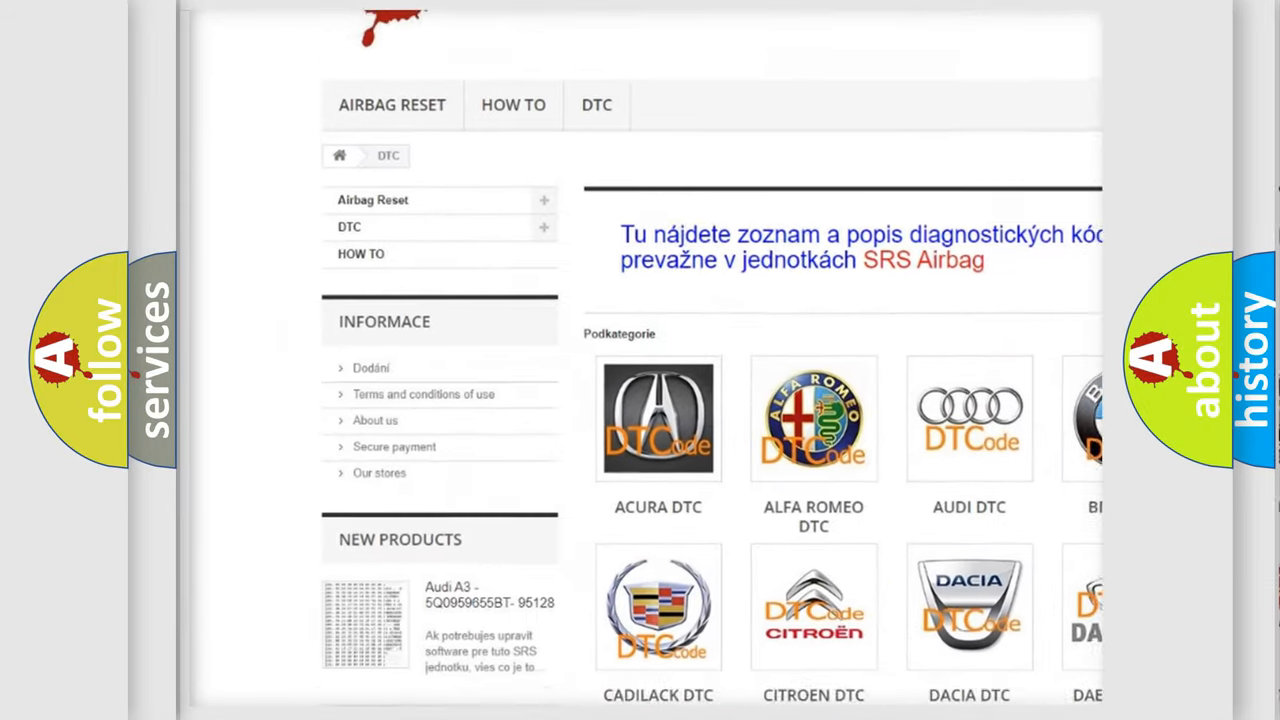
scroll("down", 3)
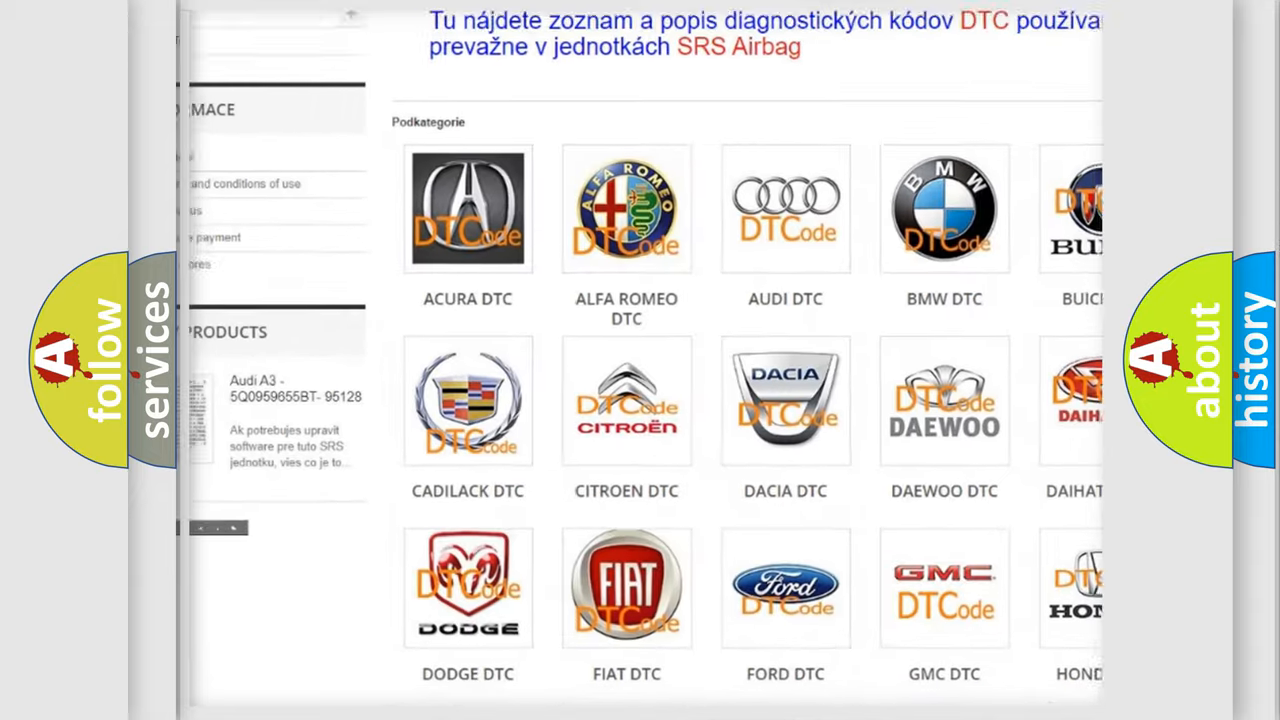
scroll("down", 3)
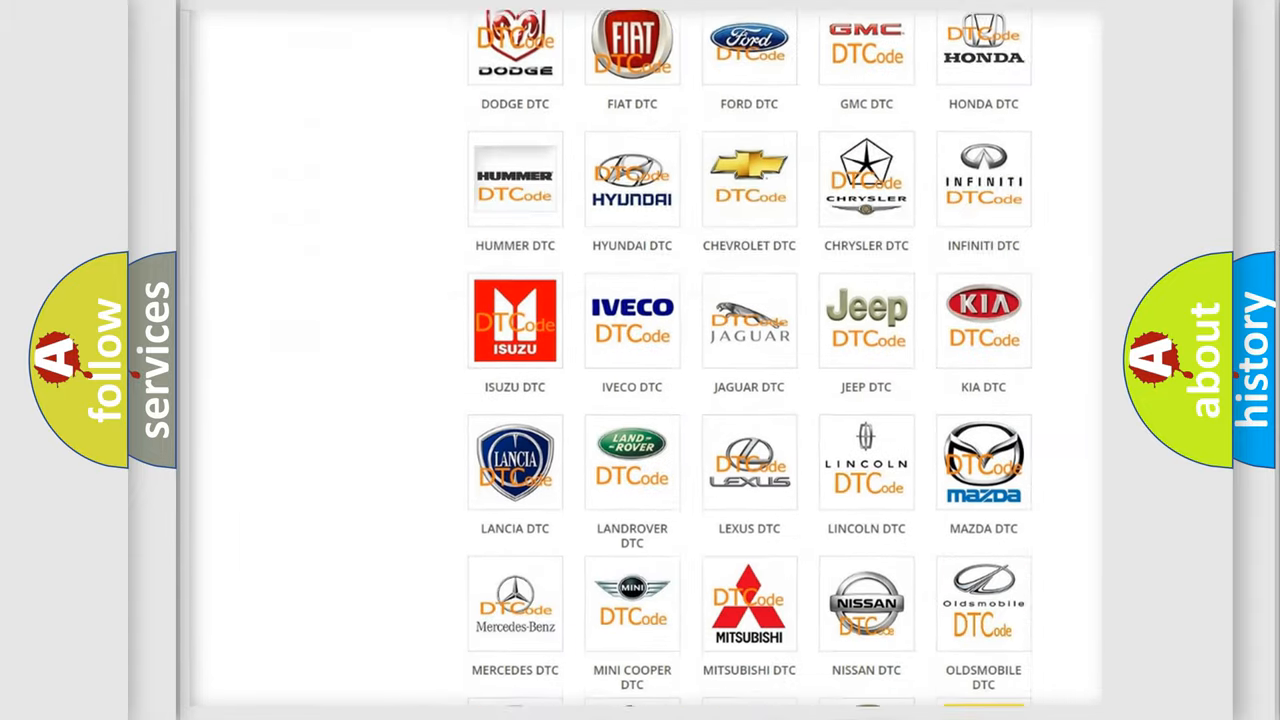
scroll("down", 3)
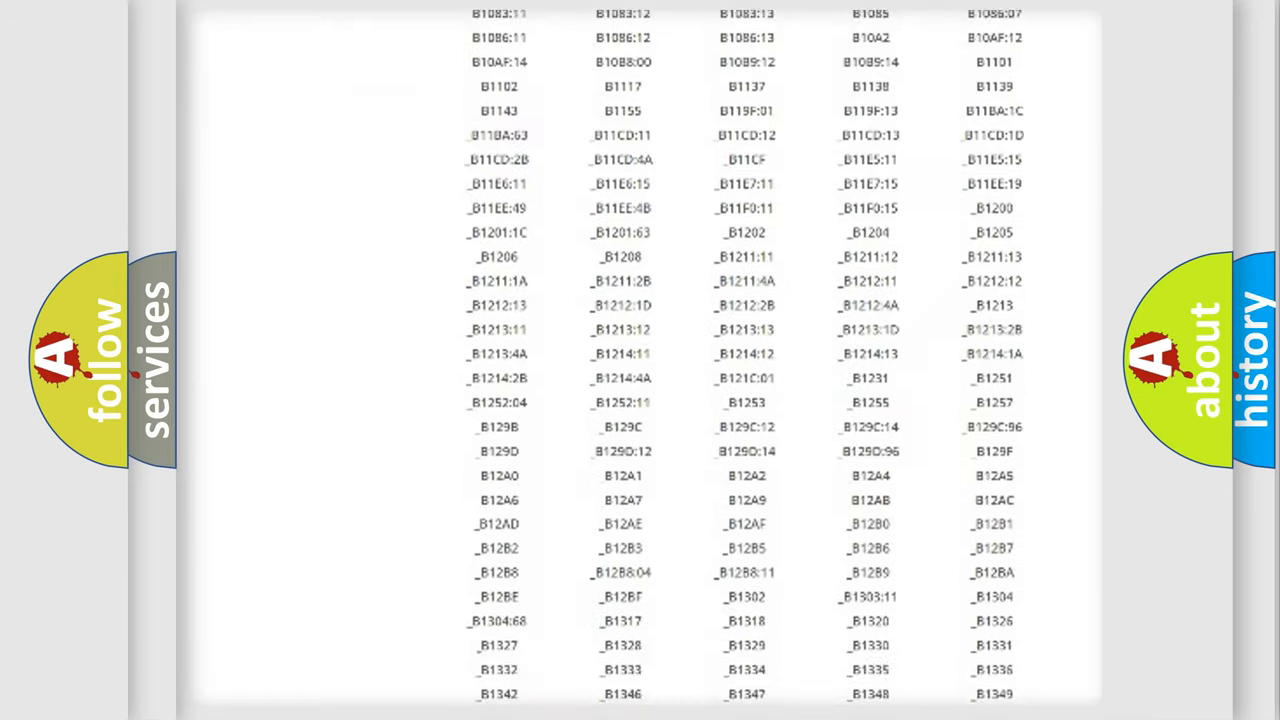
scroll("down", 3)
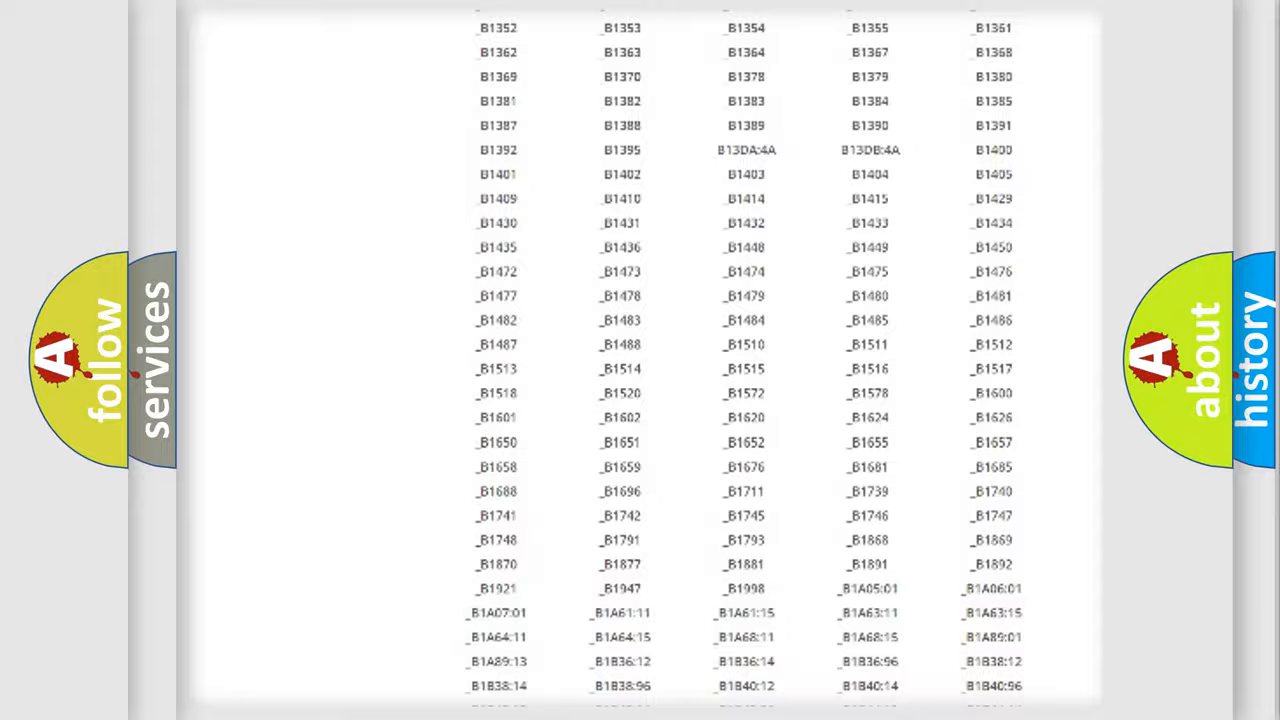